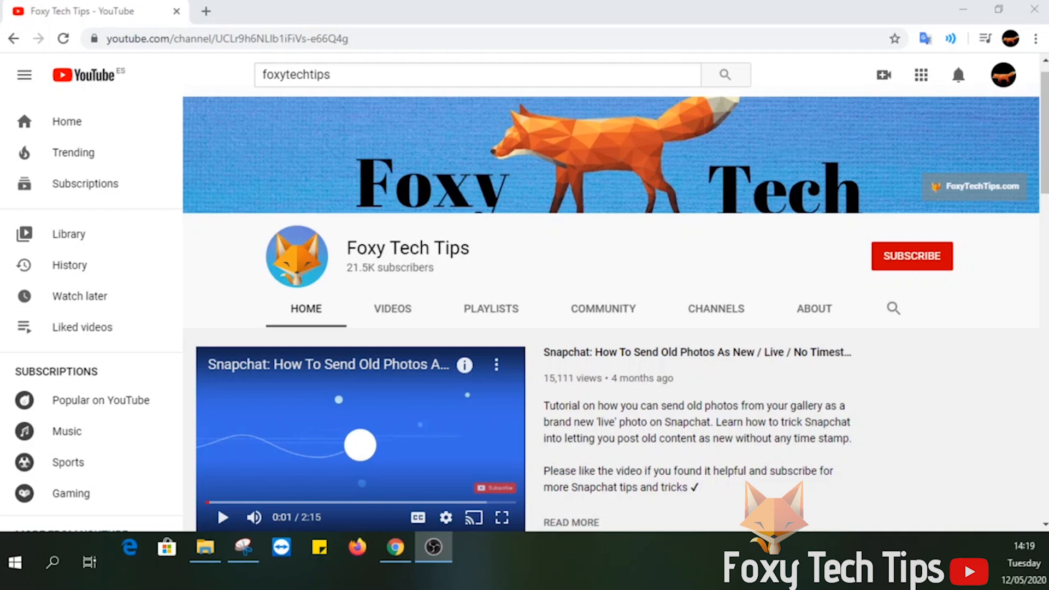
mouse_move(70, 562)
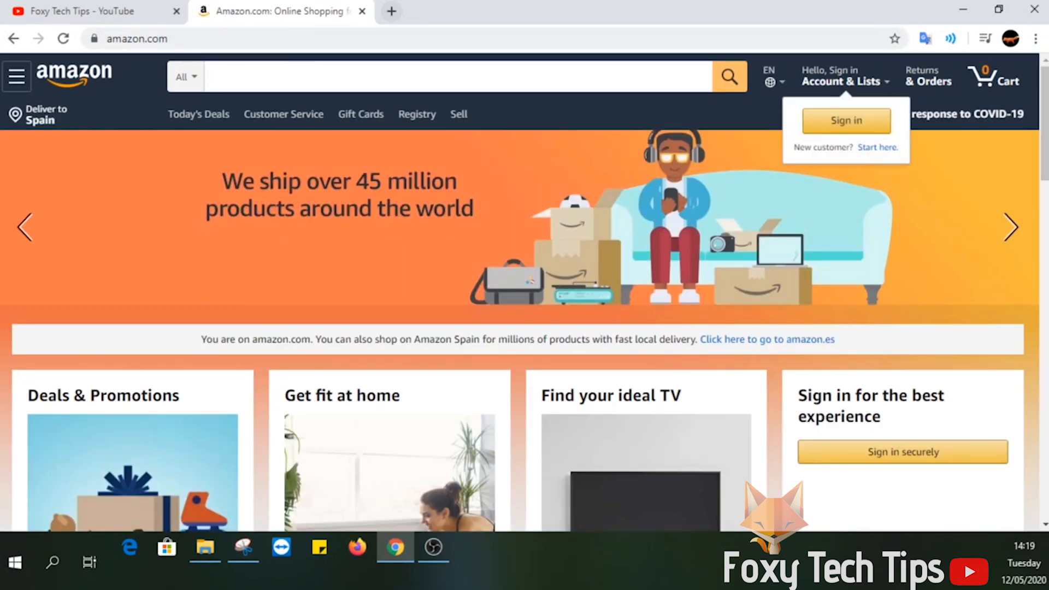
mouse_move(846, 127)
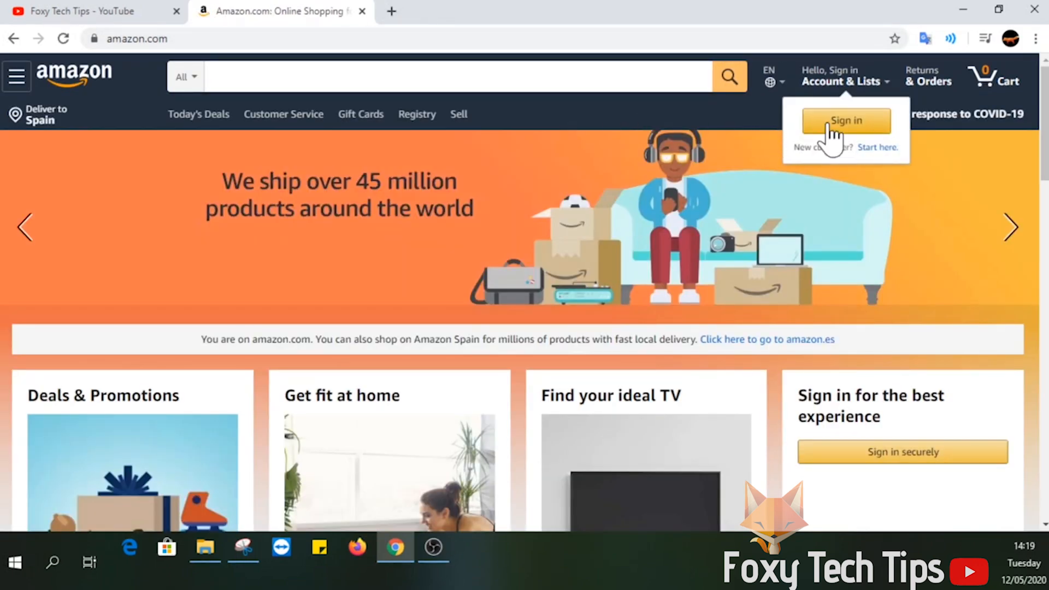
click(845, 121)
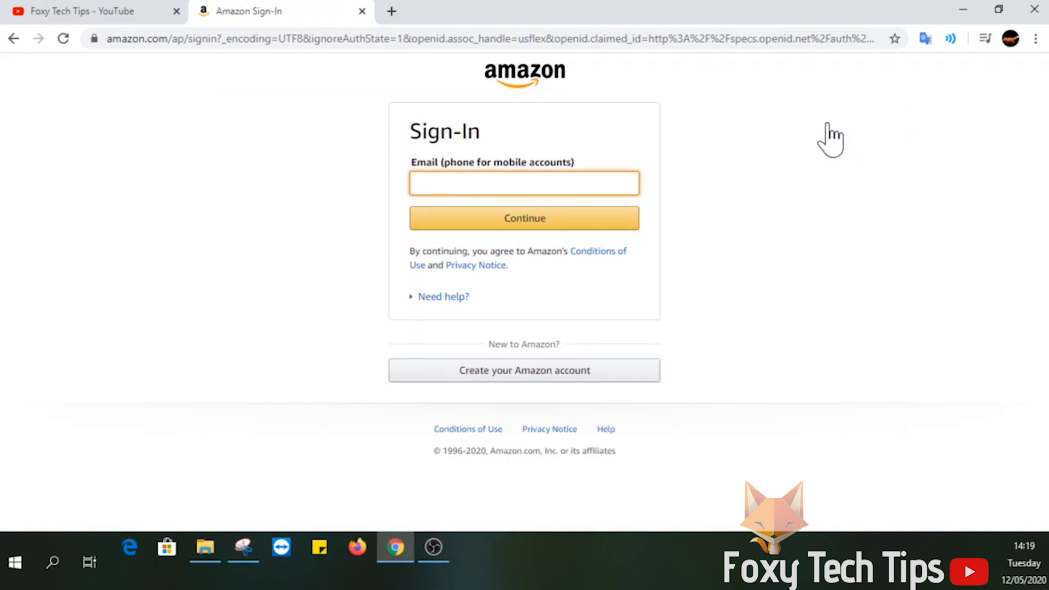
text(f)
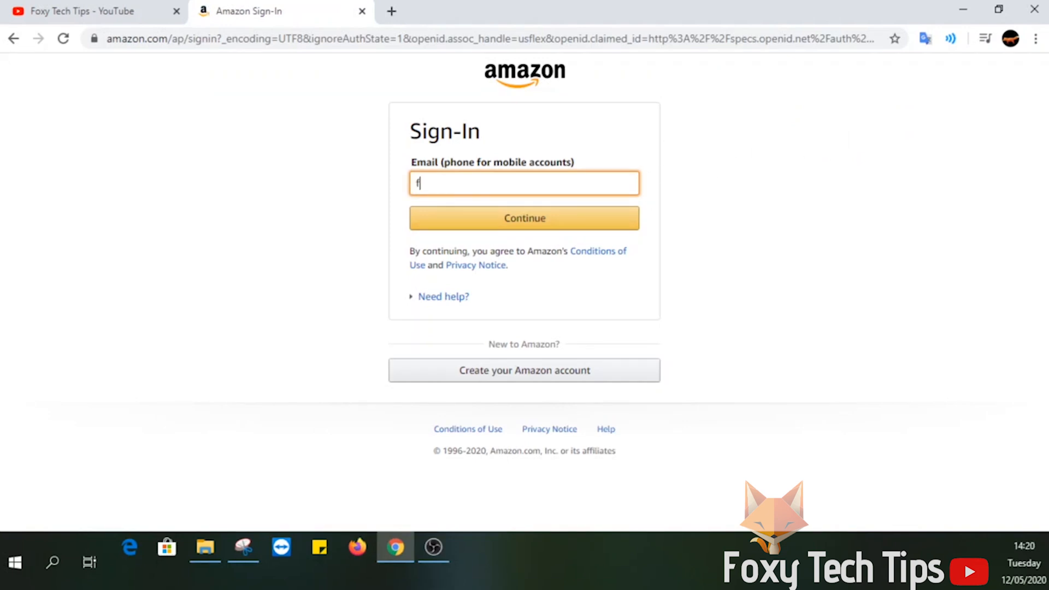
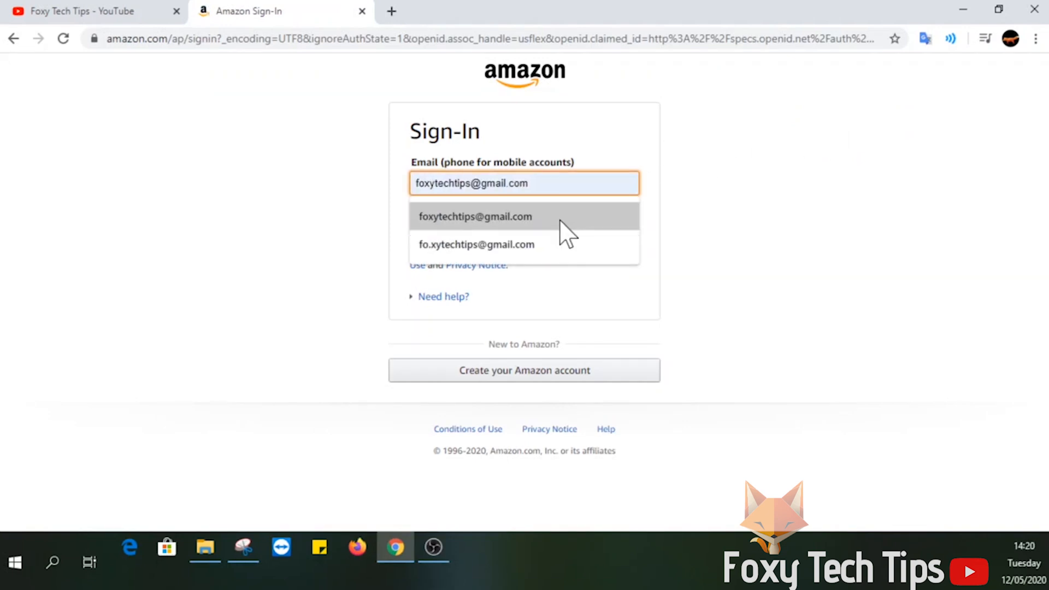
click(476, 216)
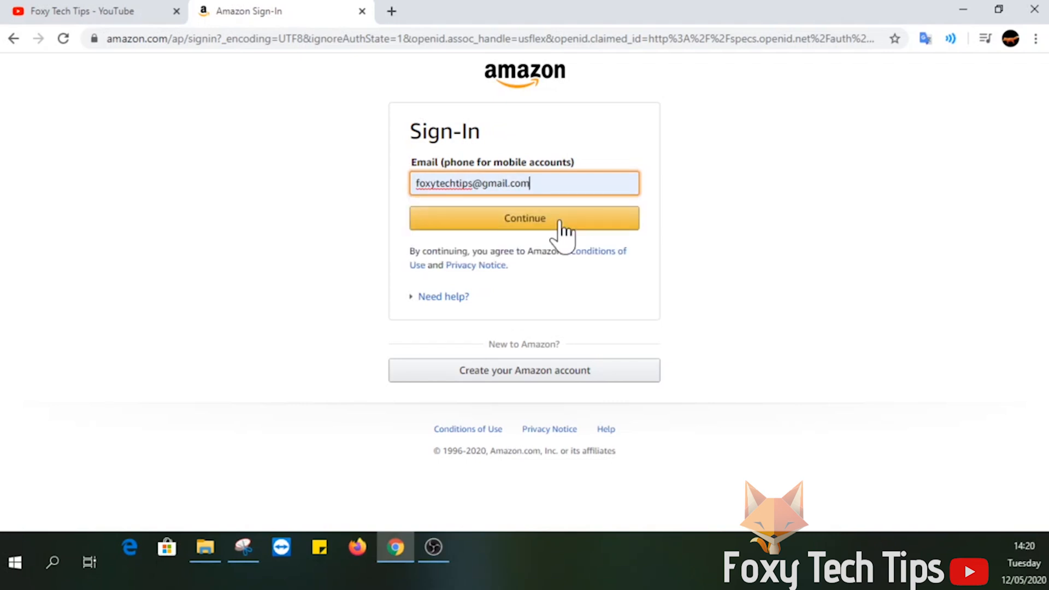
click(524, 218)
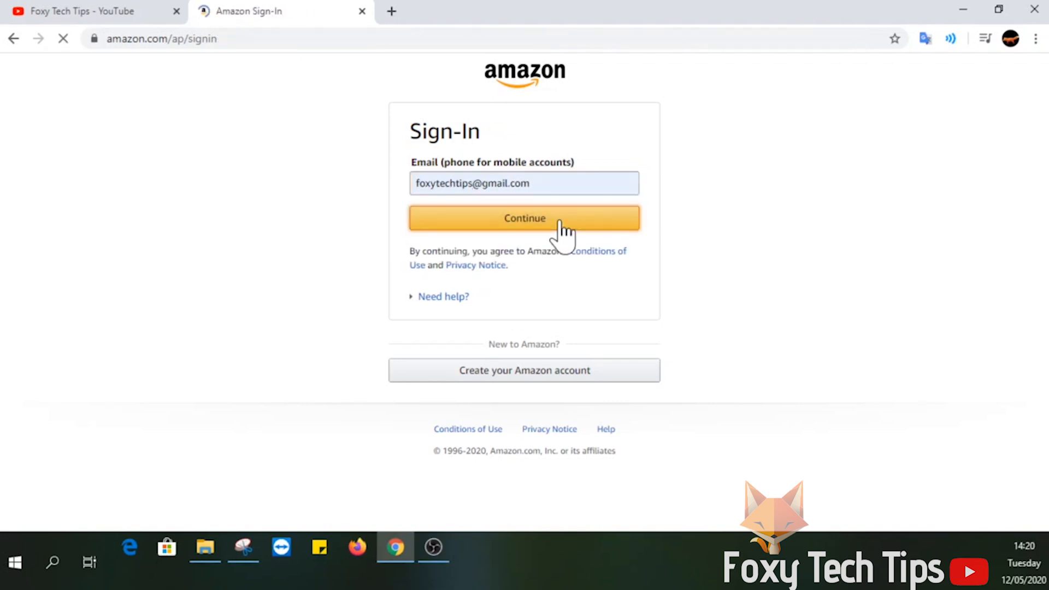
click(524, 218)
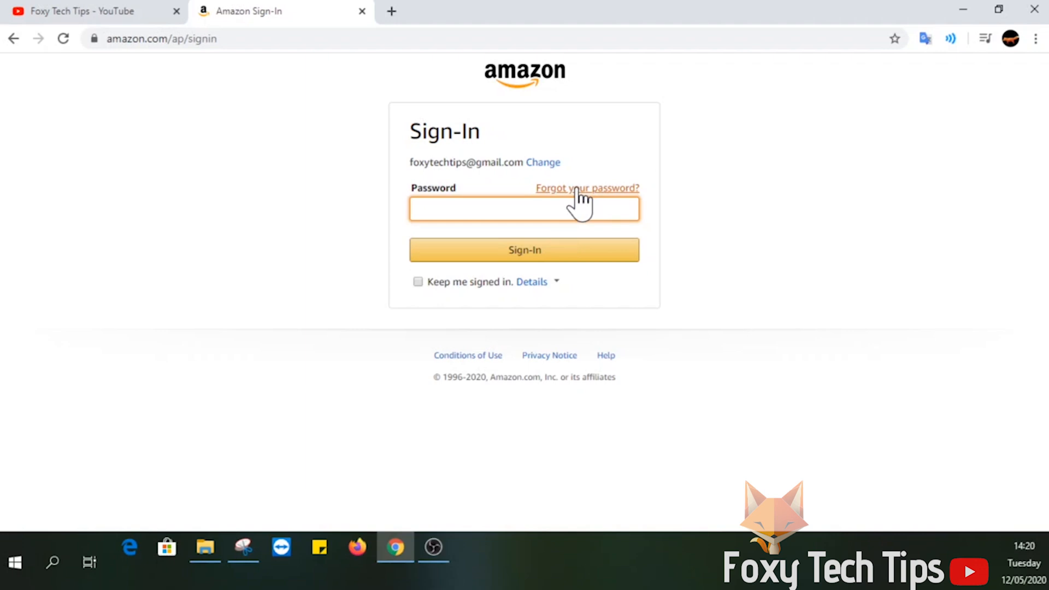
Request password assistance for this email so a one-time passcode is sent.
click(587, 188)
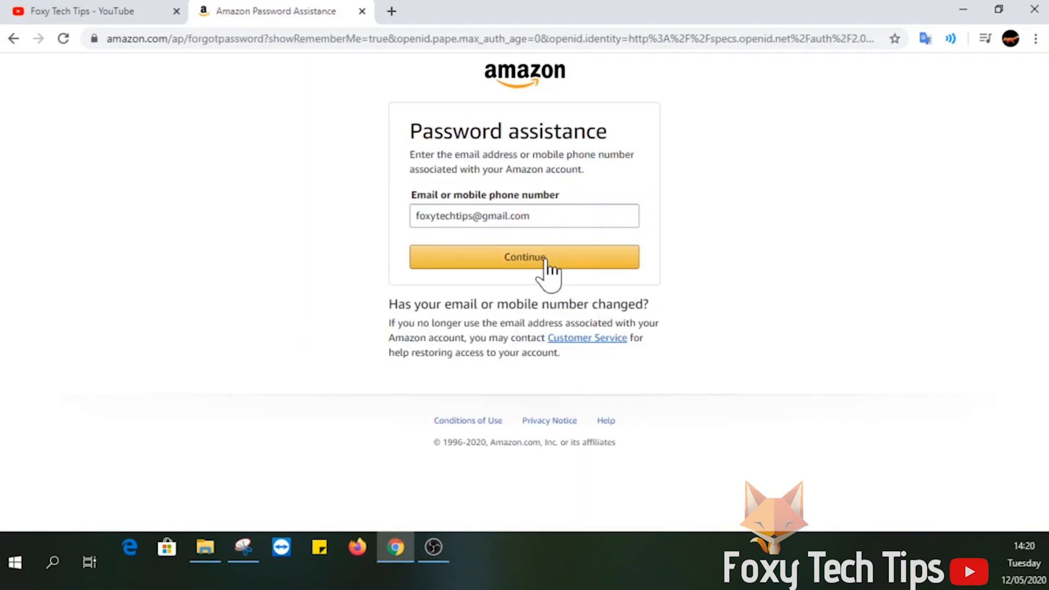
click(524, 257)
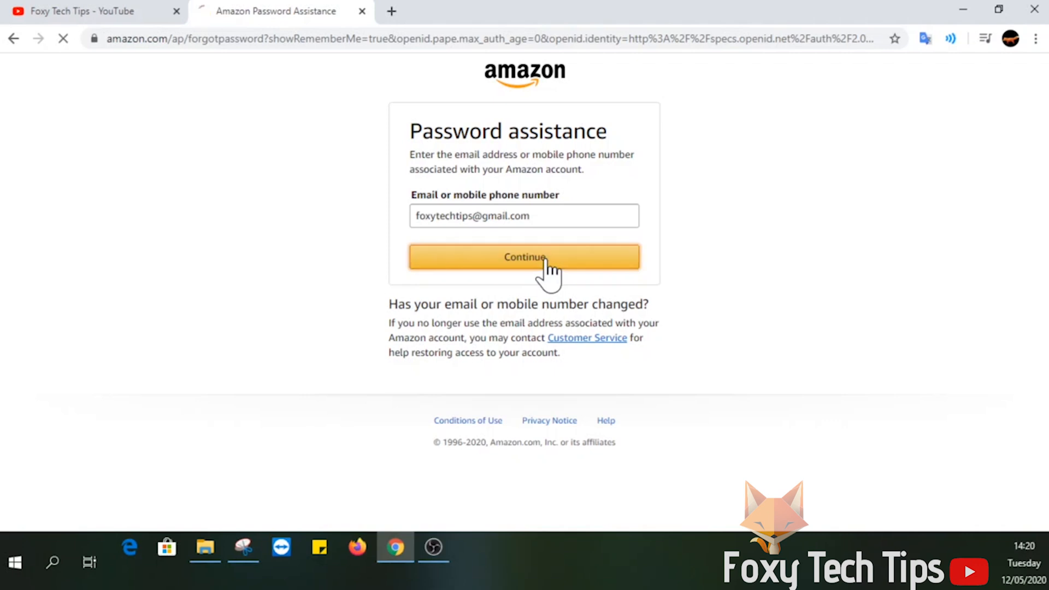
click(524, 256)
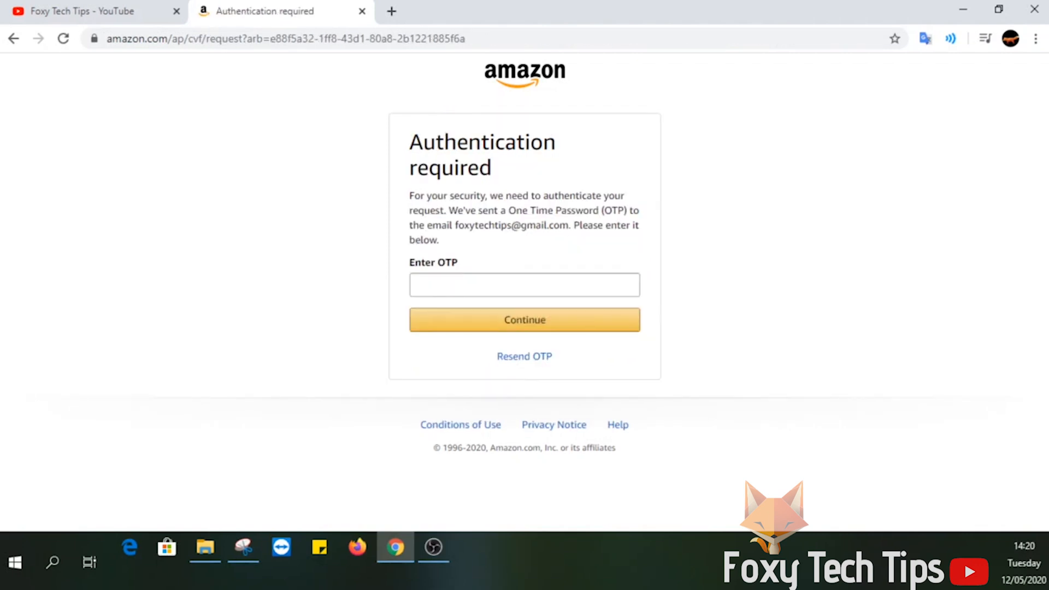
mouse_move(391, 11)
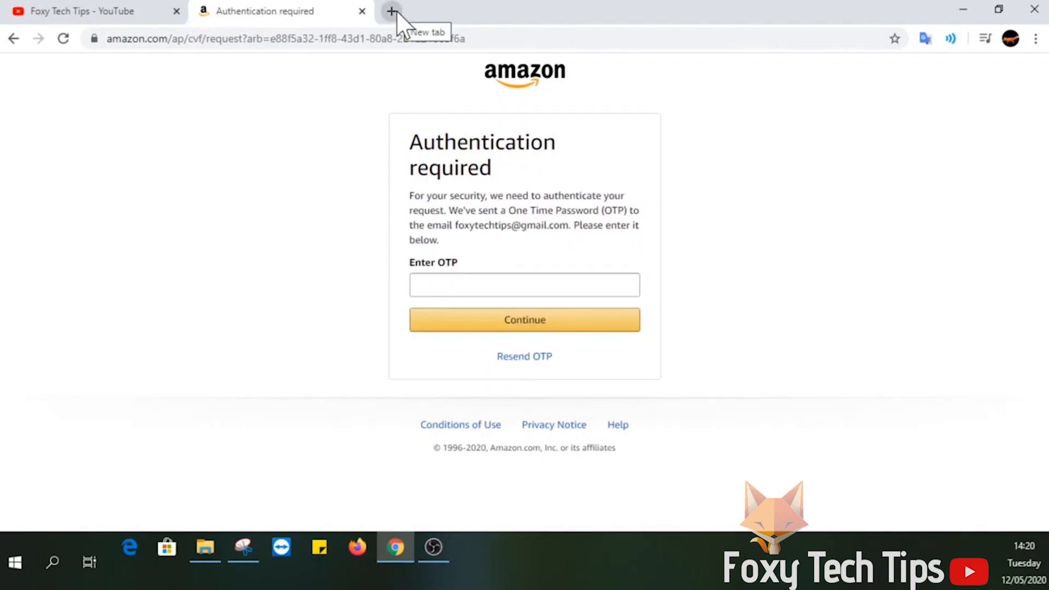
click(391, 11)
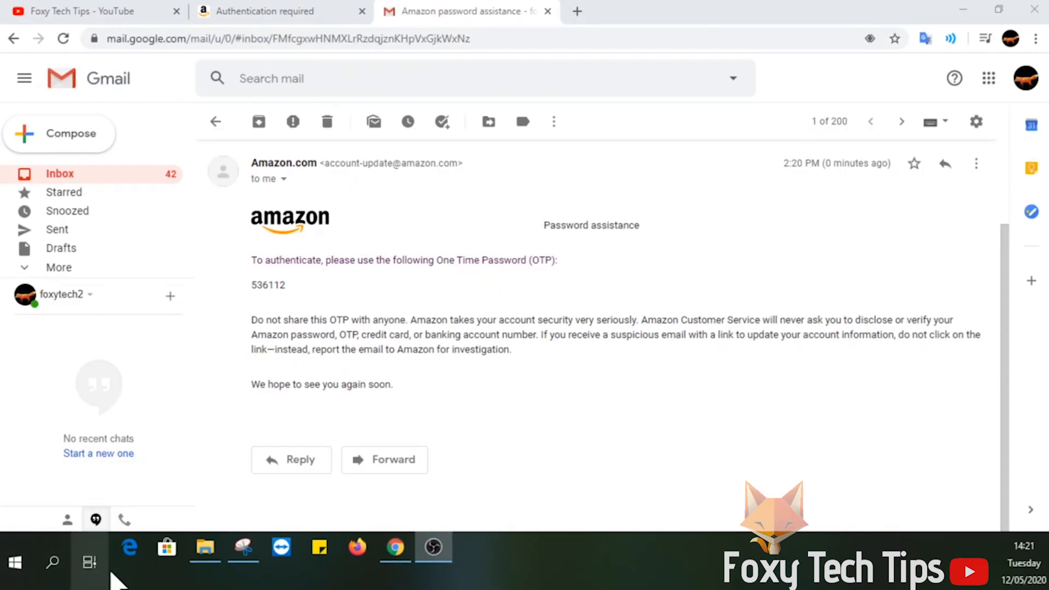
mouse_move(254, 294)
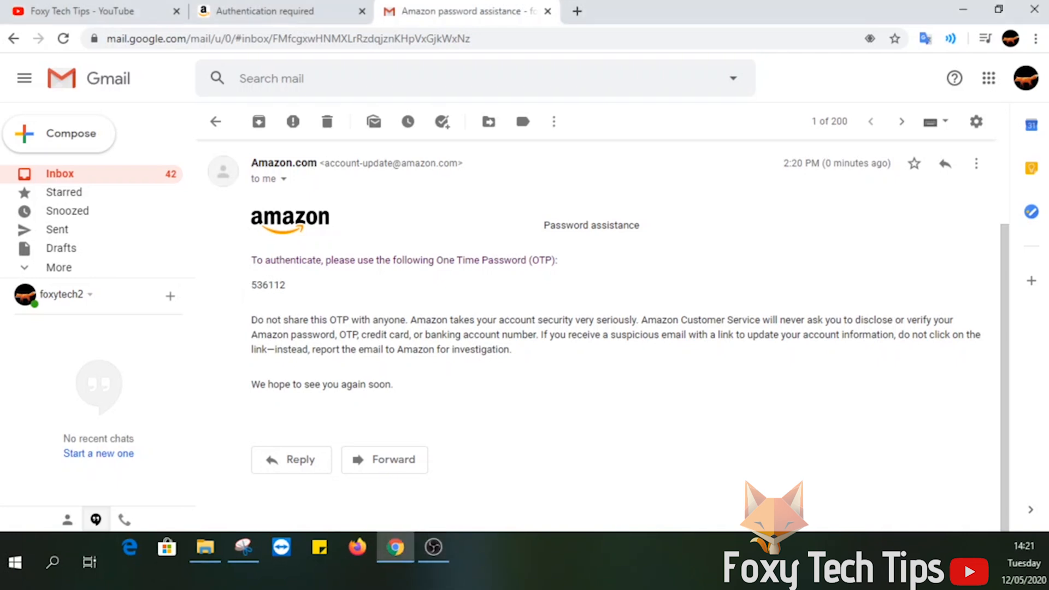
double_click(268, 284)
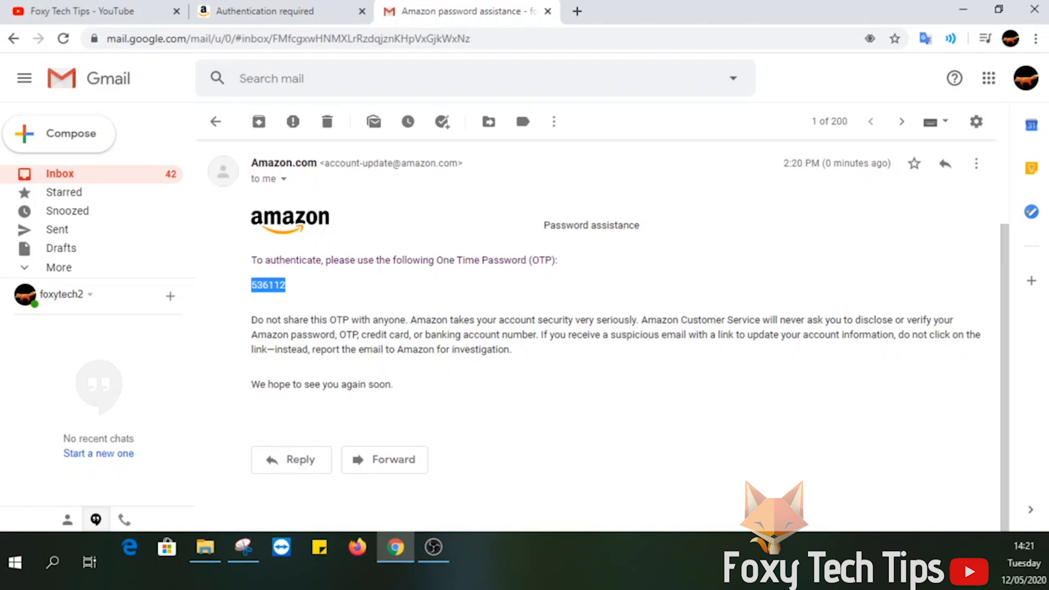
click(280, 11)
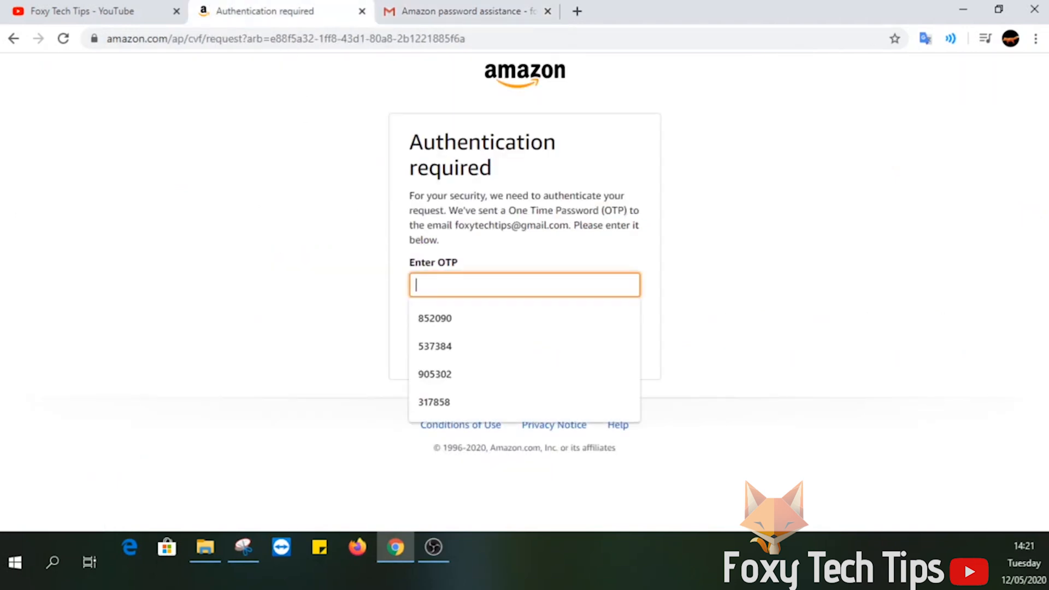
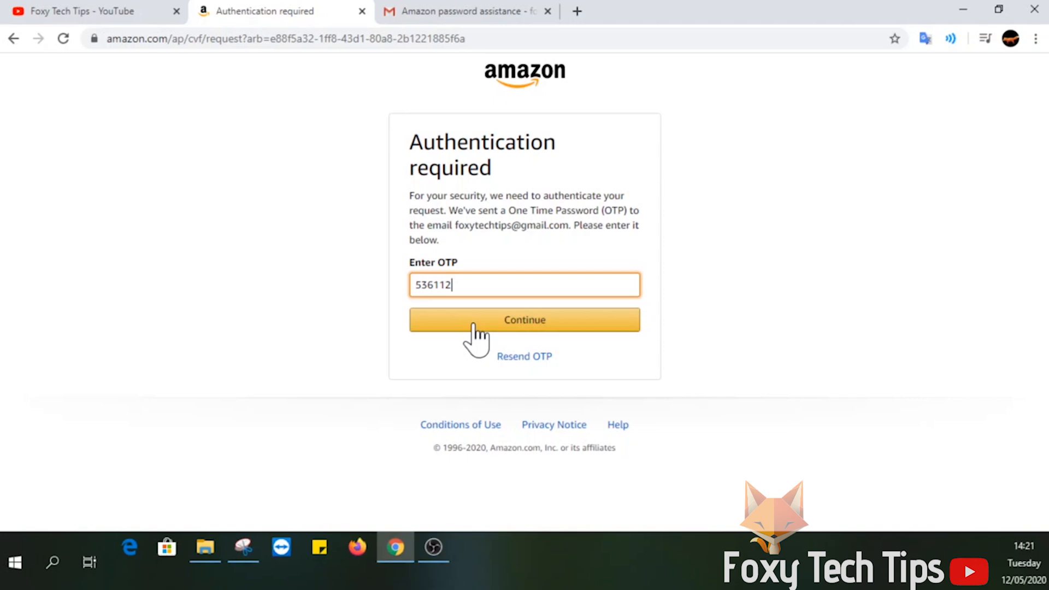
click(524, 319)
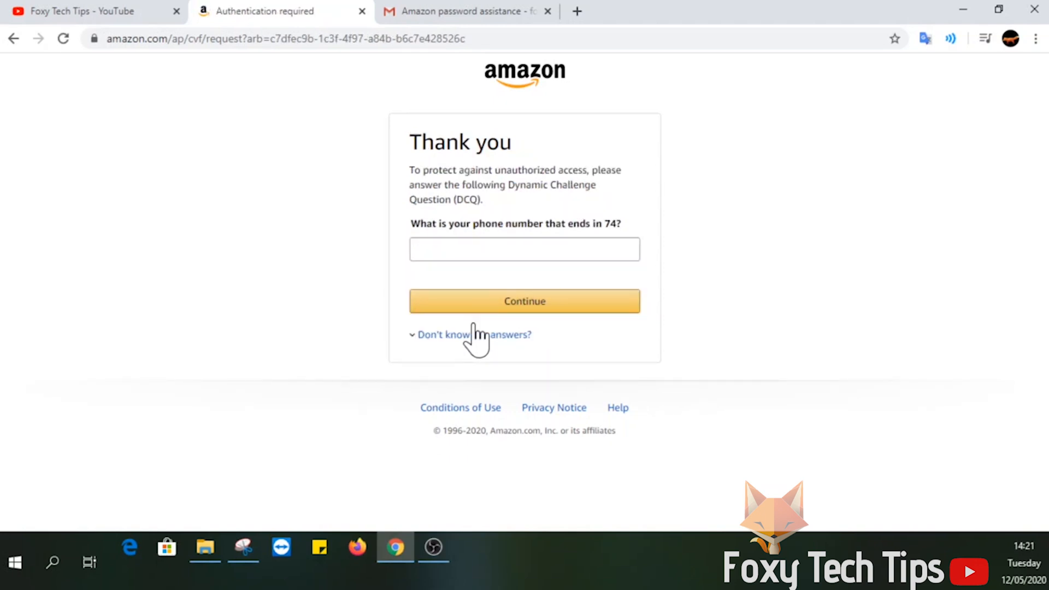
mouse_move(104, 479)
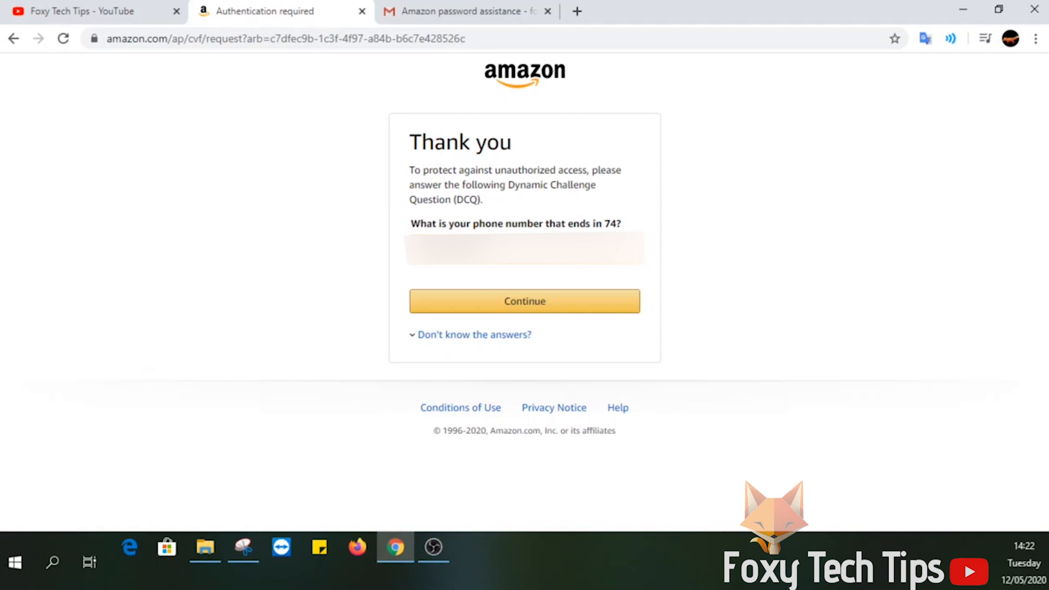
click(524, 301)
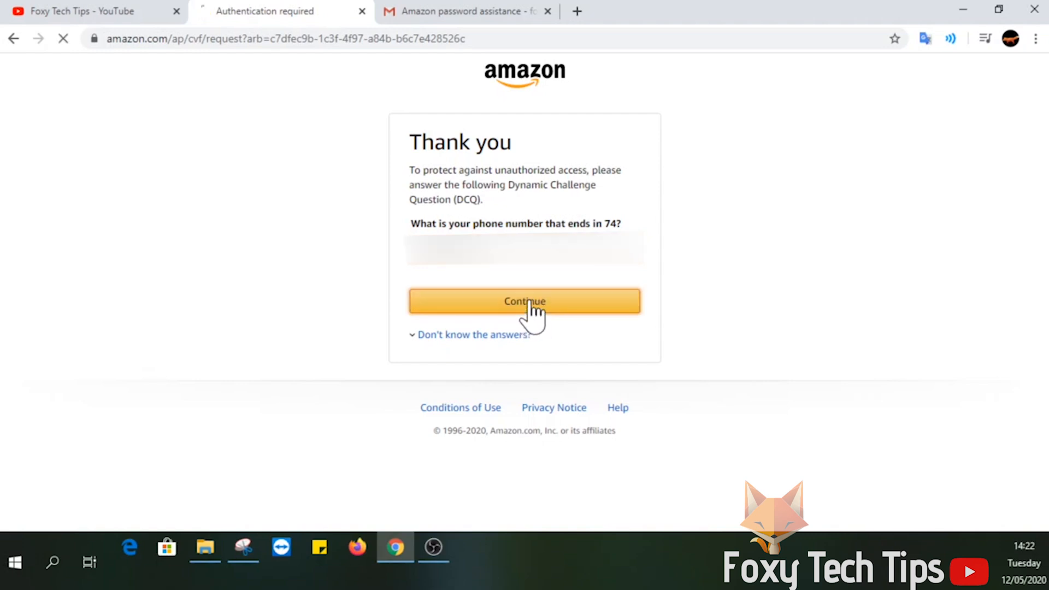
Enter the new password in both fields and save it to get the confirmation.
click(524, 301)
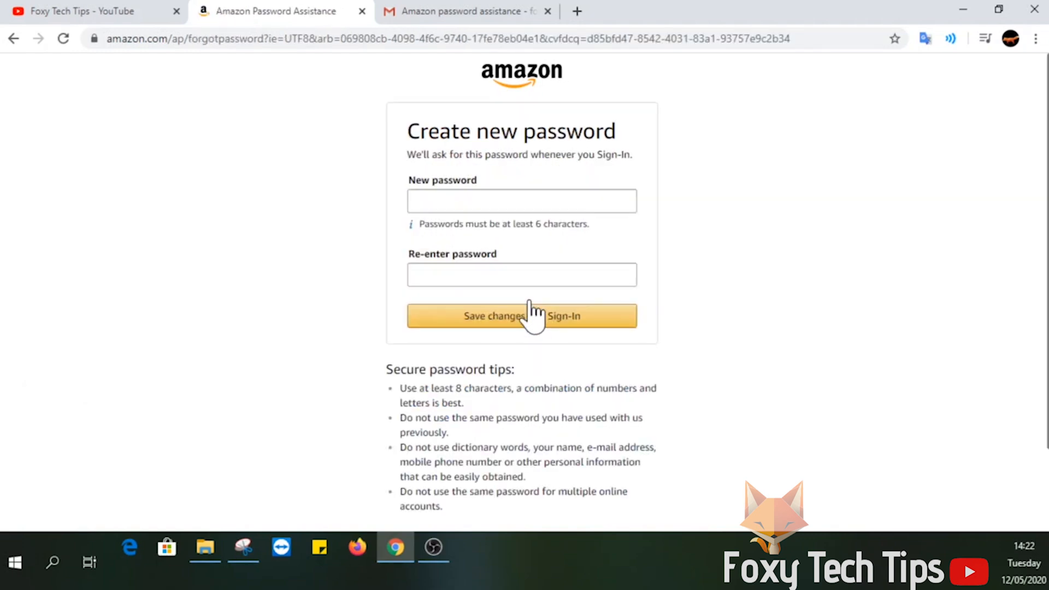
click(522, 200)
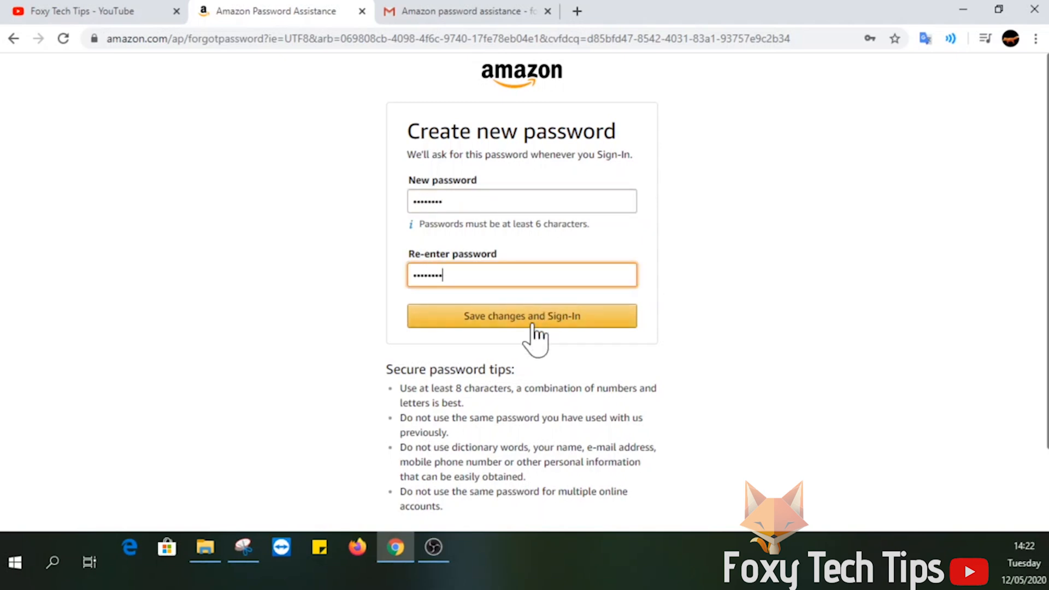
click(521, 316)
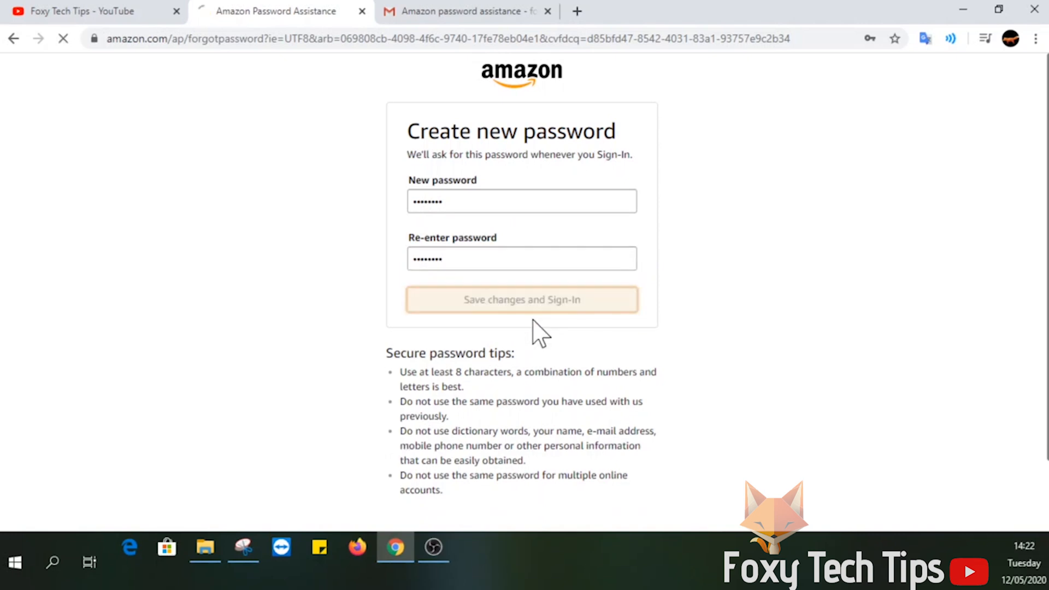
click(521, 299)
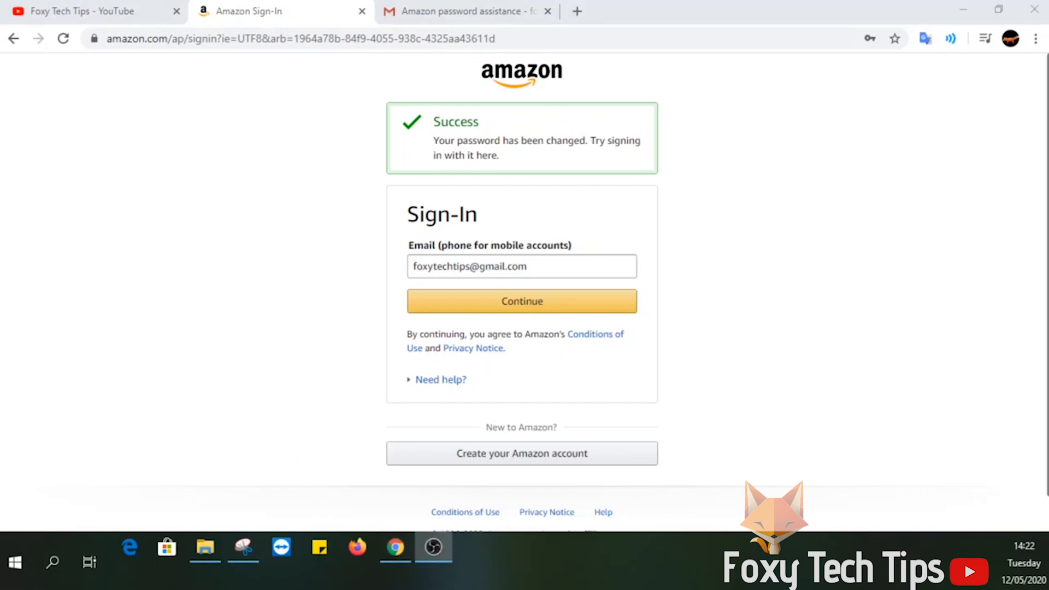
Continue with the prefilled email and sign in using the new password.
click(521, 301)
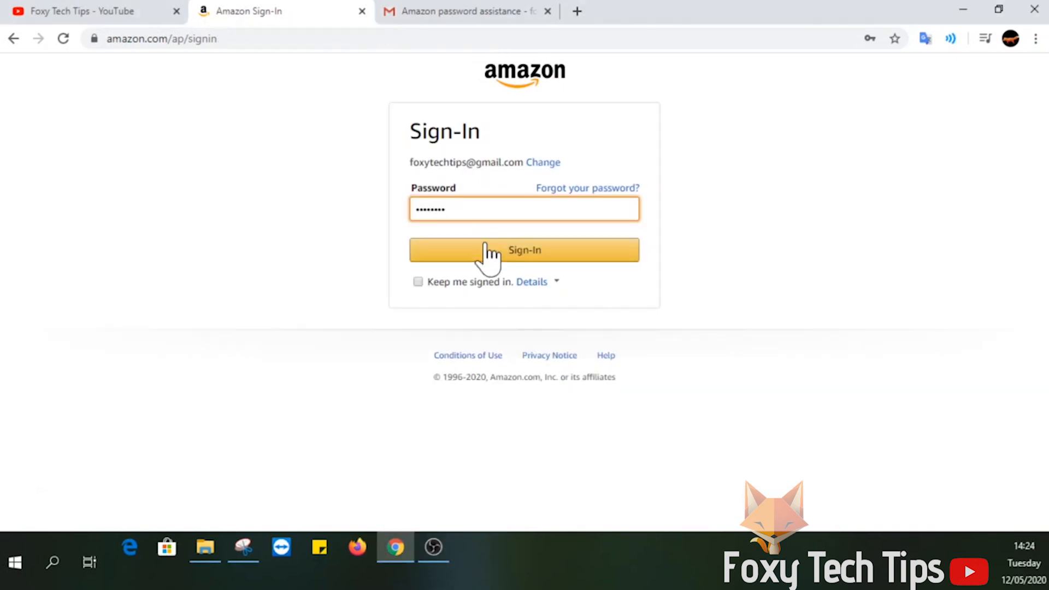
click(524, 250)
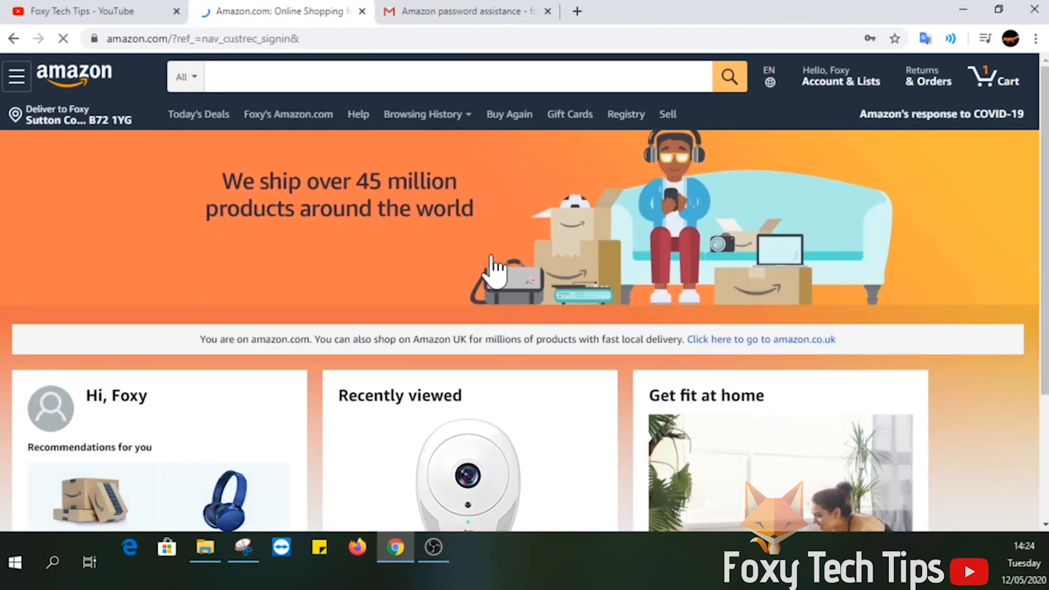